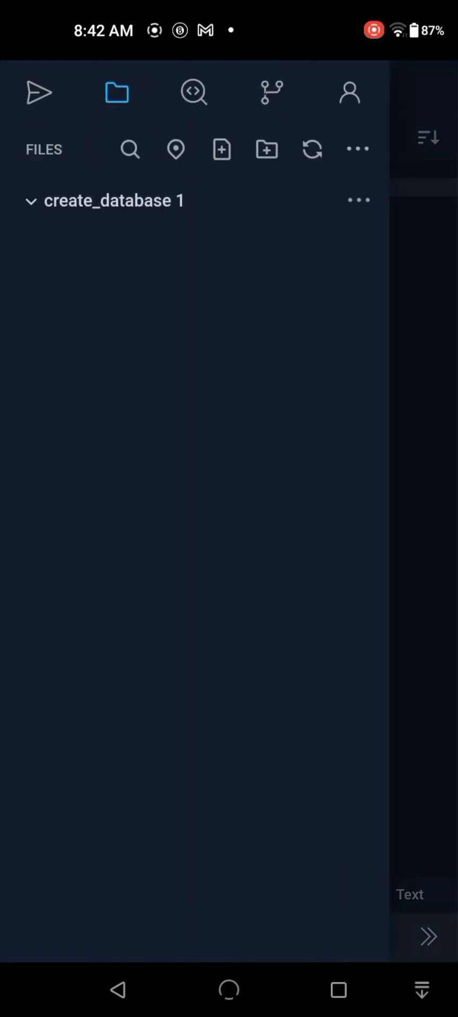
# Create a new file named index.html in the create_database 1 project.
pyautogui.click(357, 199)
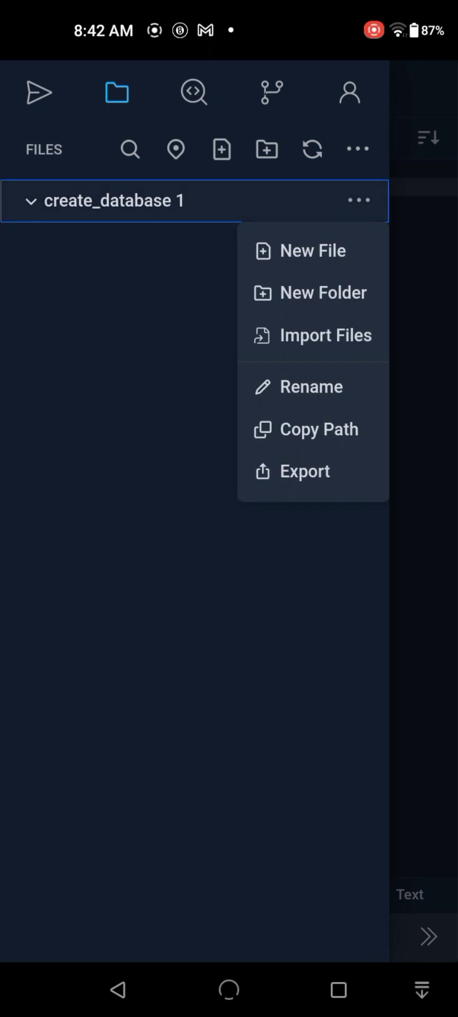
pyautogui.click(313, 250)
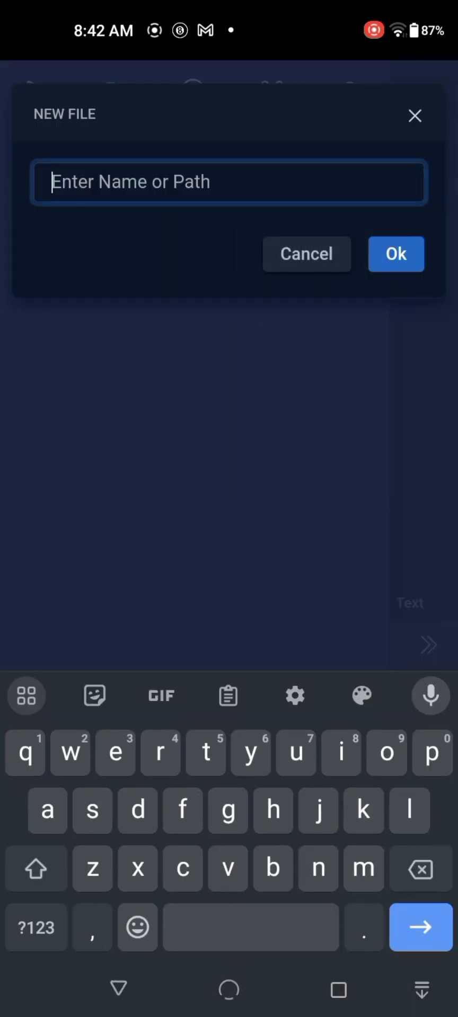
pyautogui.write('index')
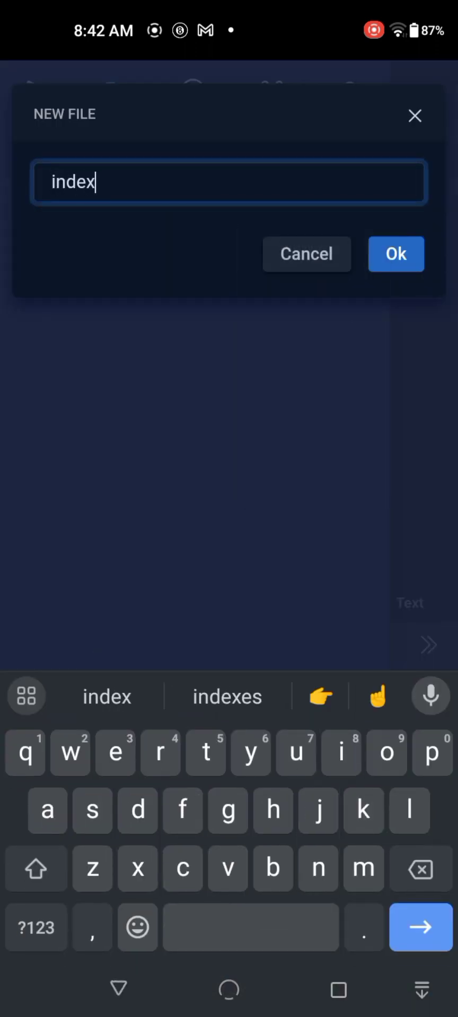
pyautogui.write('.html')
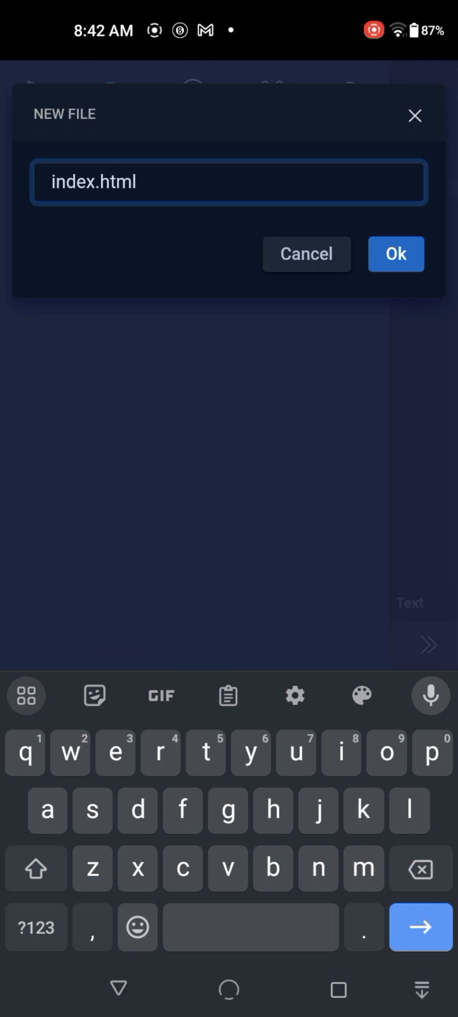
pyautogui.click(395, 253)
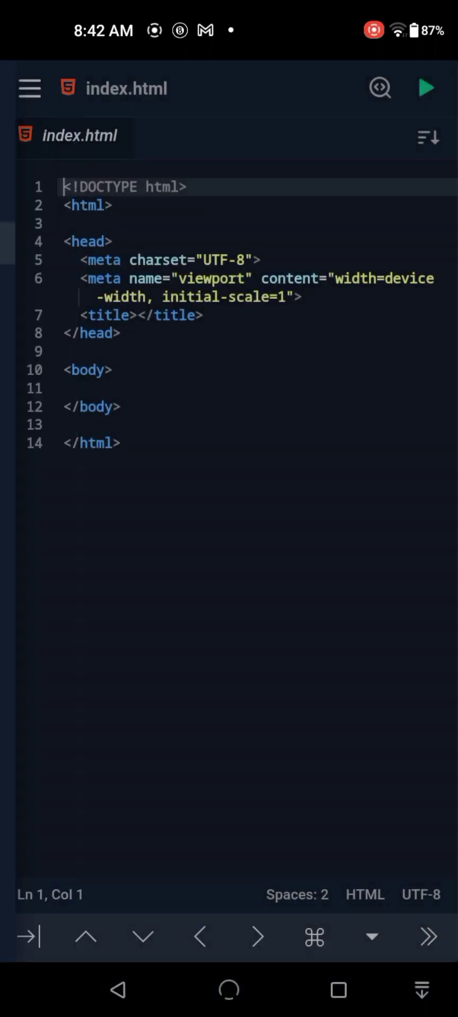
# Delete the starter template code from index.html and go to the home screen.
pyautogui.click(298, 297)
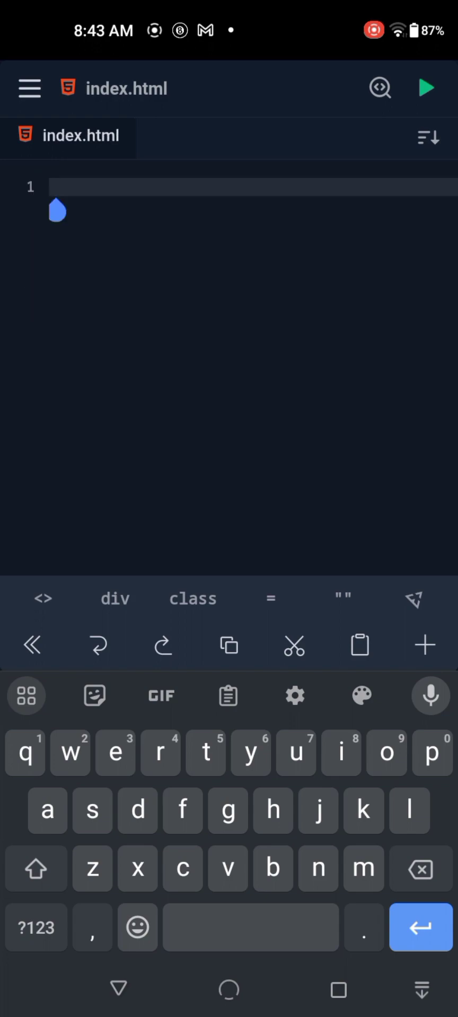
pyautogui.press('home')
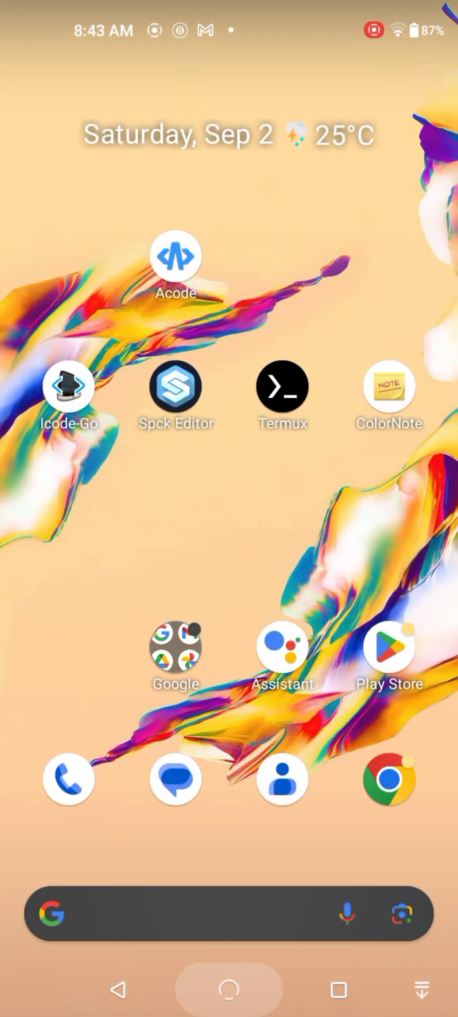
# Open ColorNote and its HTML(template) note to copy the template.
pyautogui.click(388, 388)
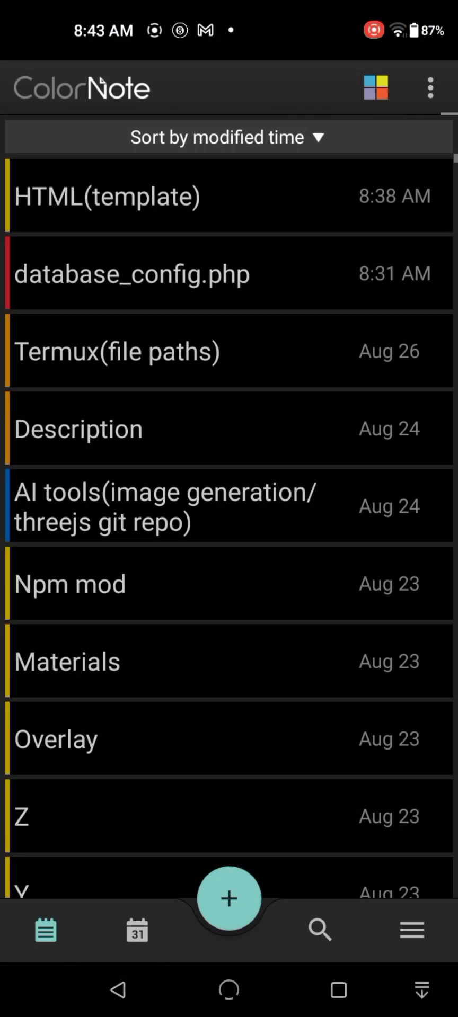
pyautogui.click(107, 196)
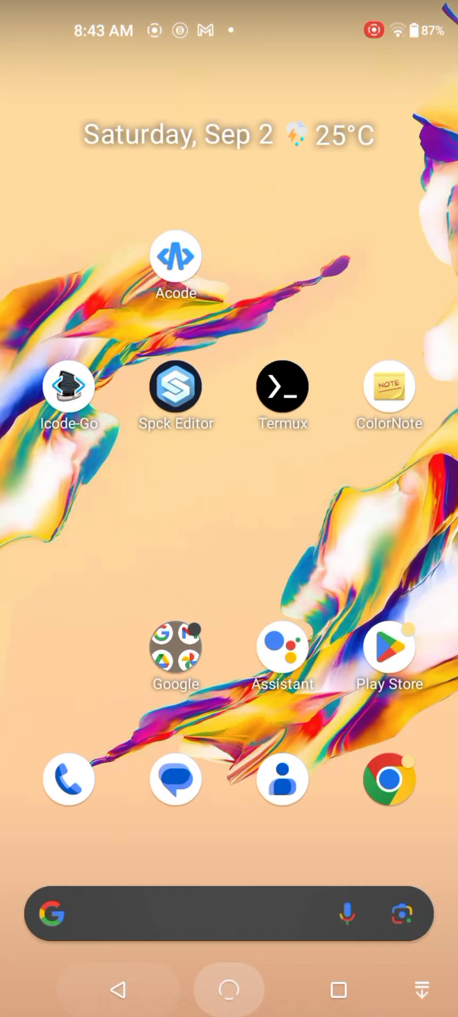
# Return to Spck Editor to paste the HTML template into index.html.
pyautogui.click(175, 255)
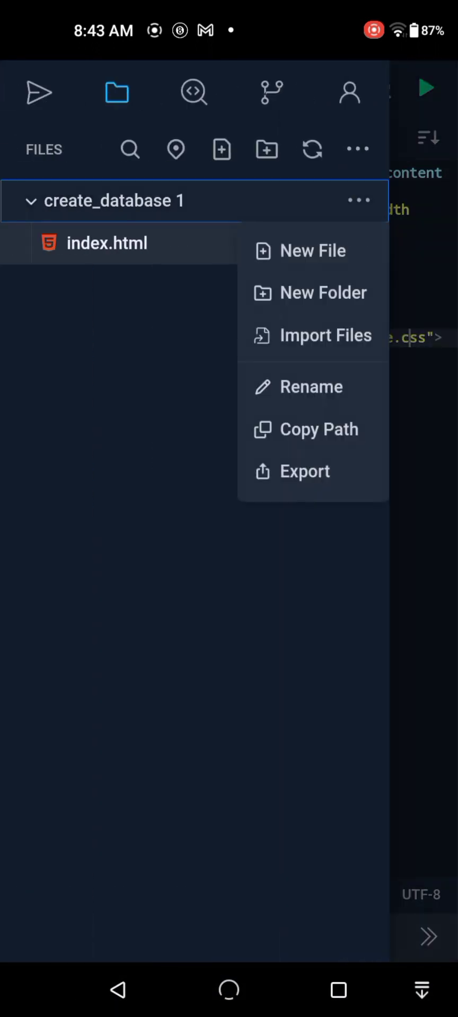
# Add style.css to create_database 1 and bring back the project's file list.
pyautogui.click(314, 251)
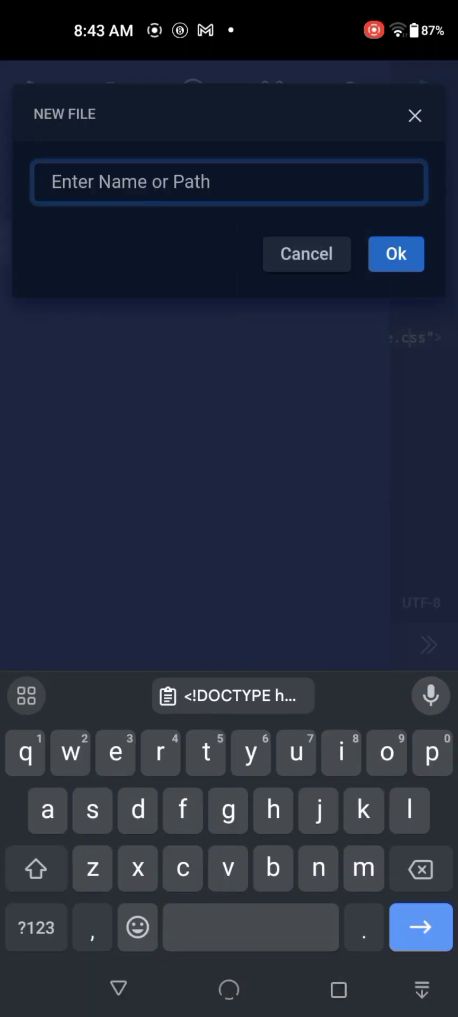
pyautogui.write('style')
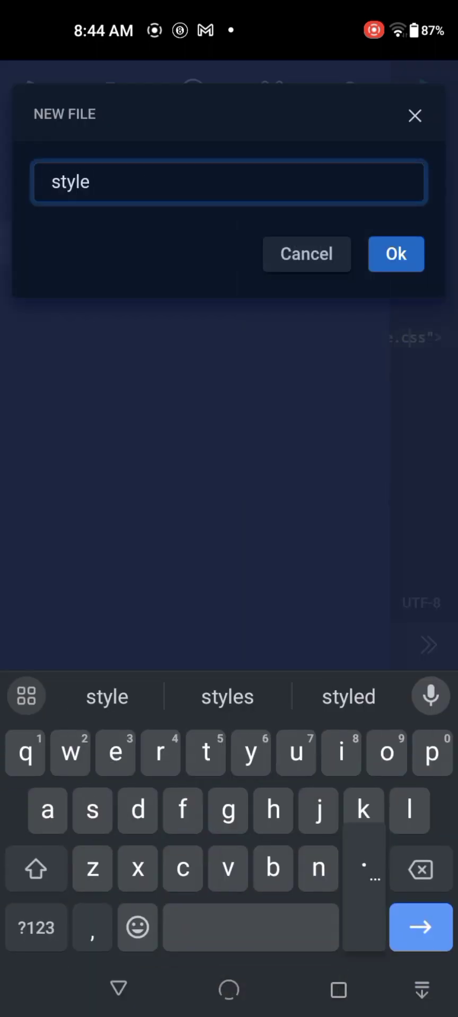
pyautogui.click(395, 254)
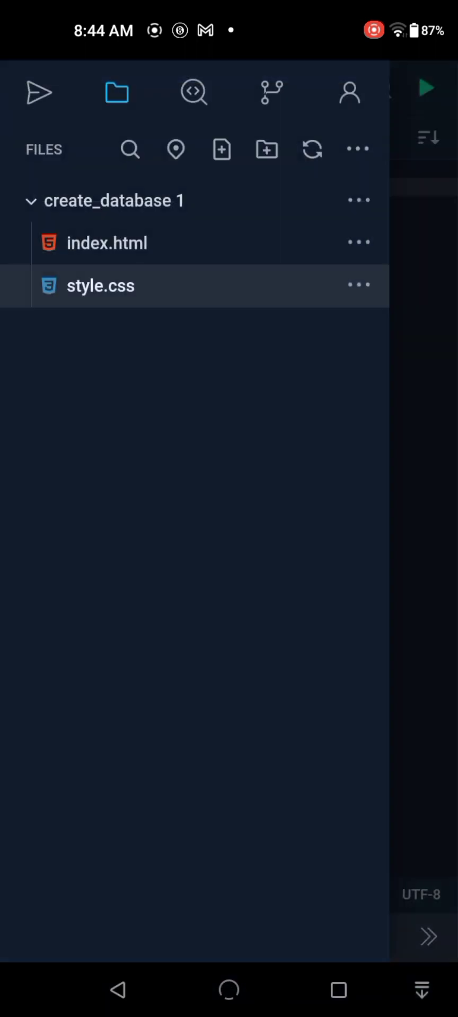
pyautogui.click(108, 243)
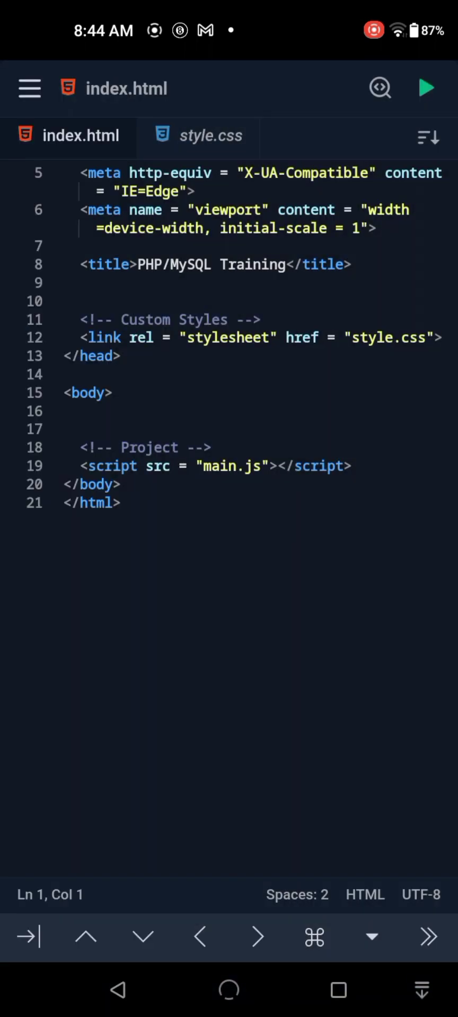
pyautogui.click(28, 89)
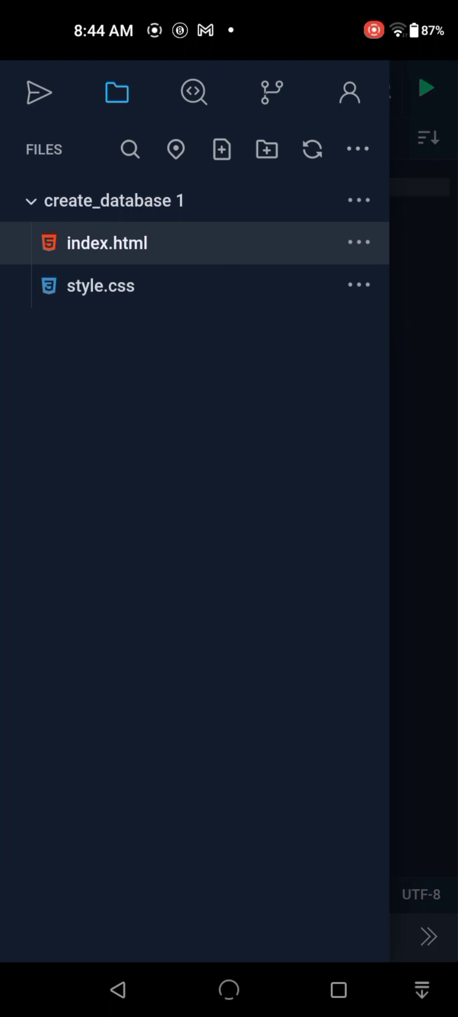
# Write margin: 0 and padding: 0 inside the body rule of style.css.
pyautogui.click(100, 285)
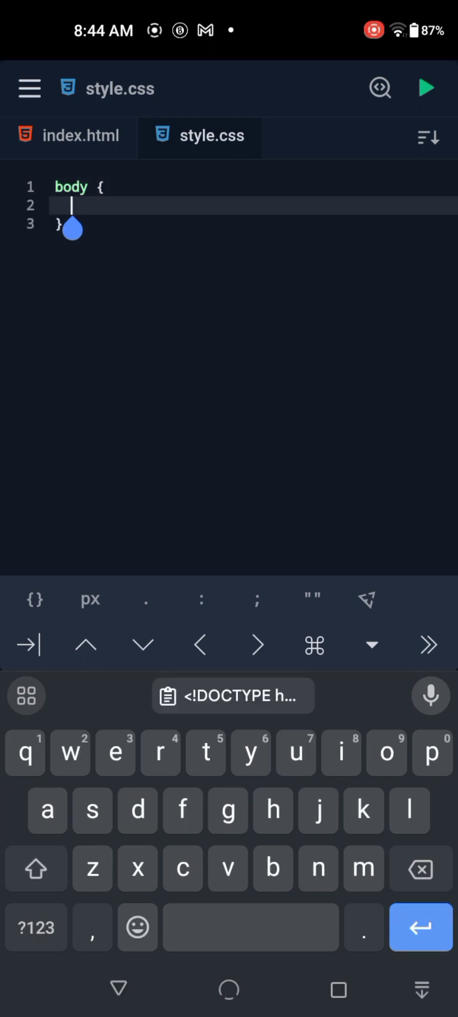
pyautogui.write('margin: 0;')
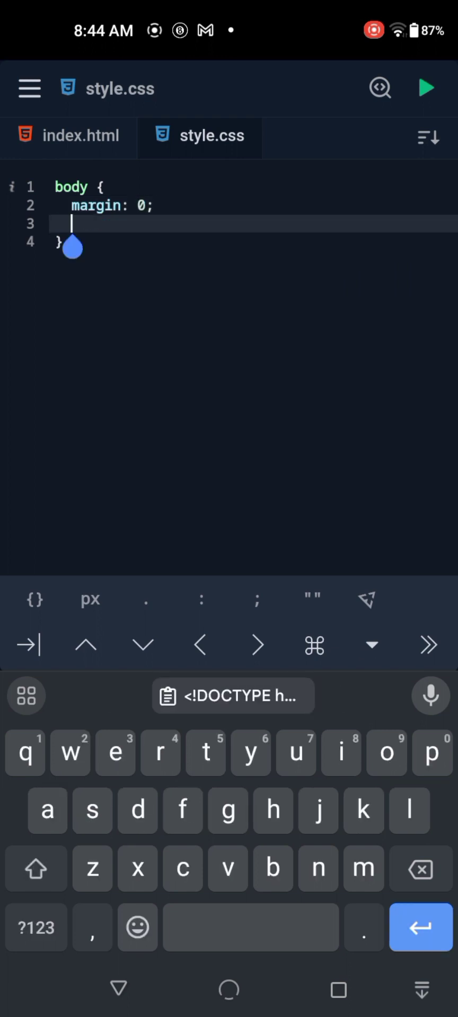
pyautogui.write('padd')
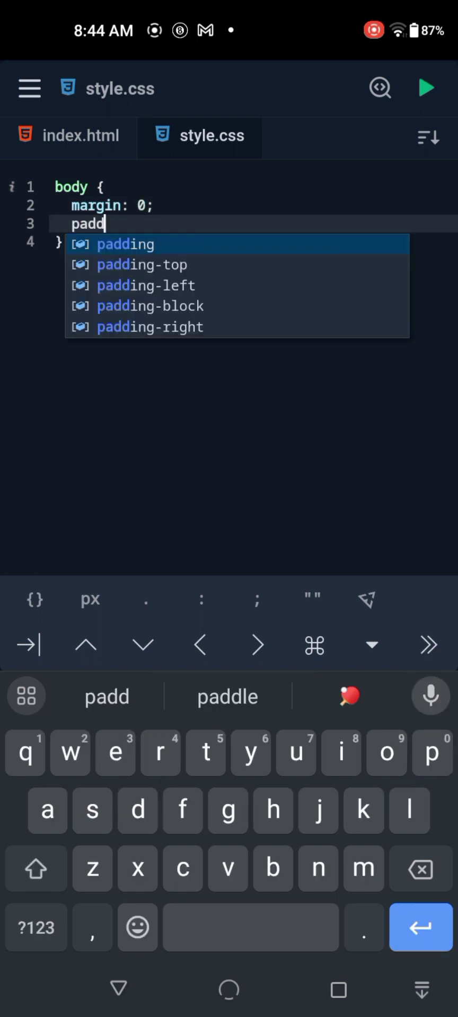
pyautogui.click(124, 243)
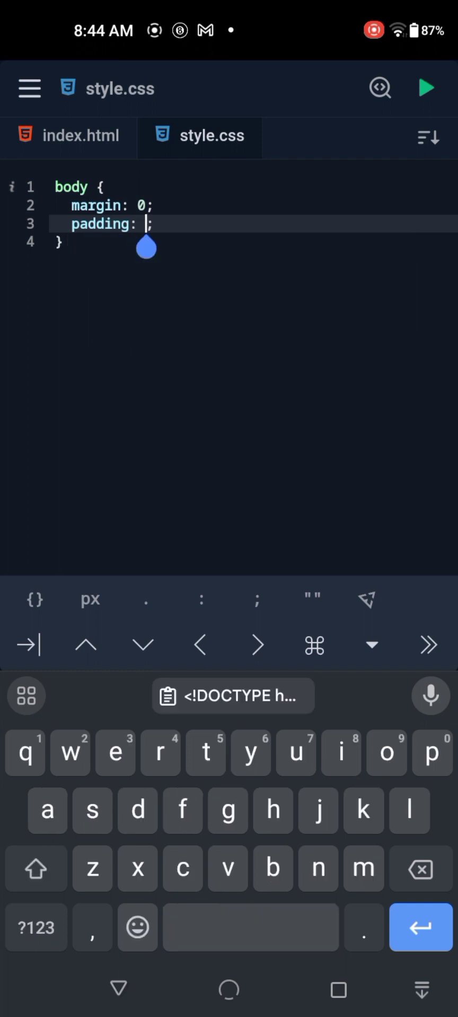
pyautogui.write('0')
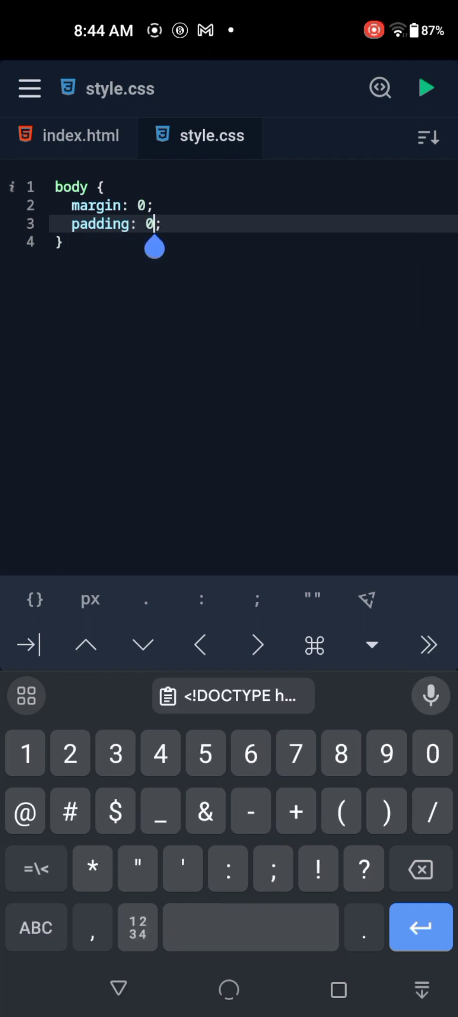
pyautogui.click(29, 89)
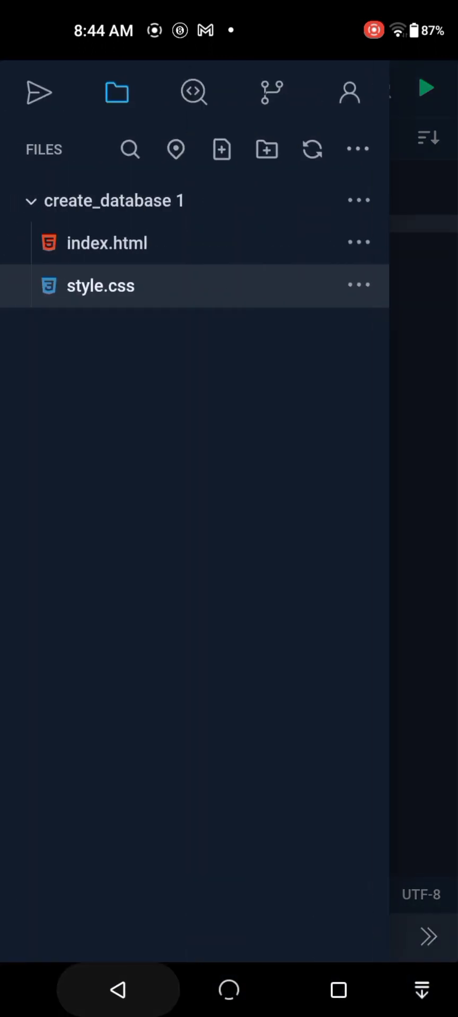
# Create a folder named database_connection in the create_database 1 project.
pyautogui.click(107, 242)
pyautogui.write('d')
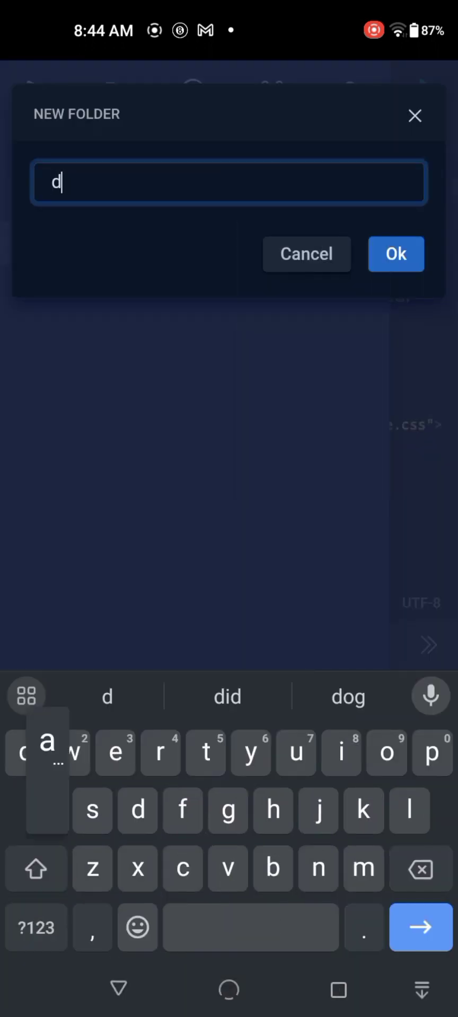
pyautogui.write('atabase_co')
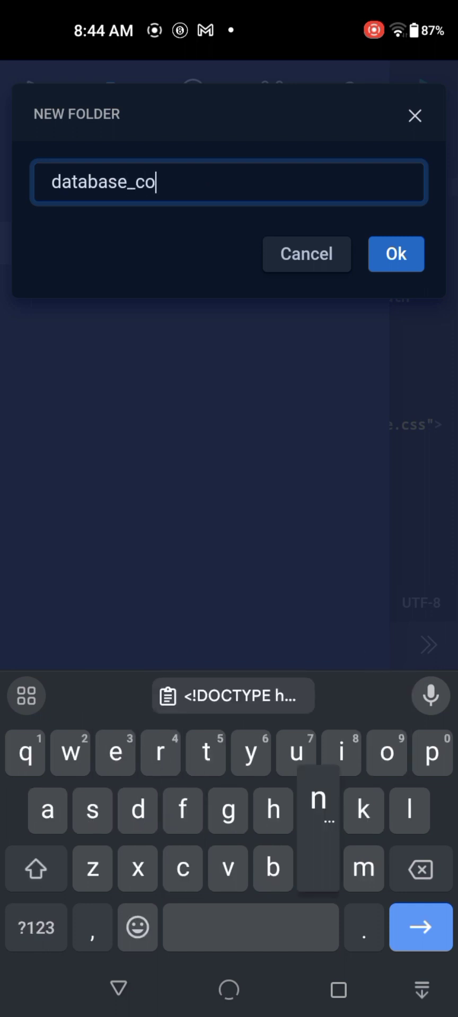
pyautogui.write('nnection')
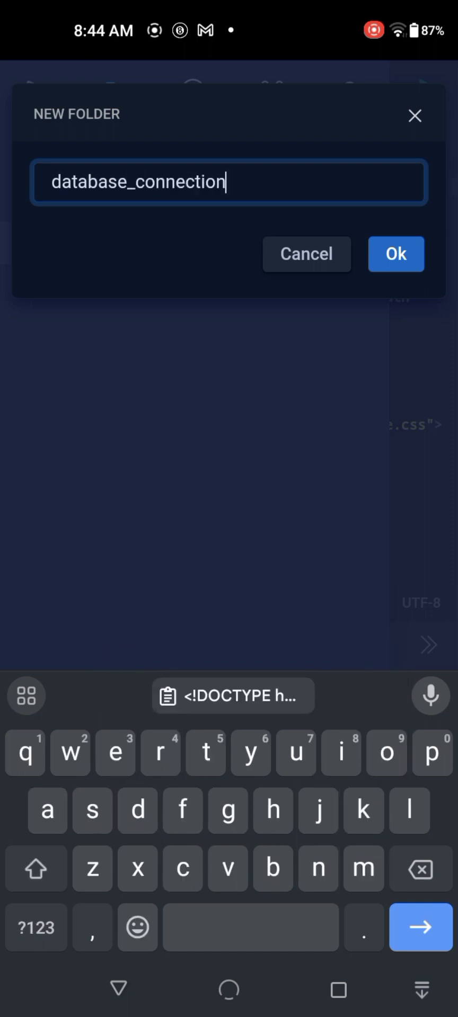
pyautogui.click(395, 254)
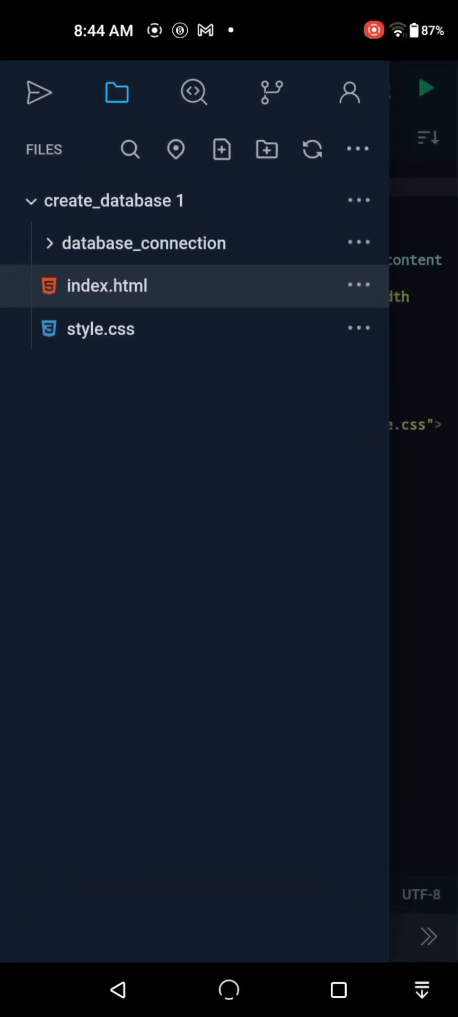
# Add an empty database_connection.php file inside the database_connection folder.
pyautogui.click(221, 150)
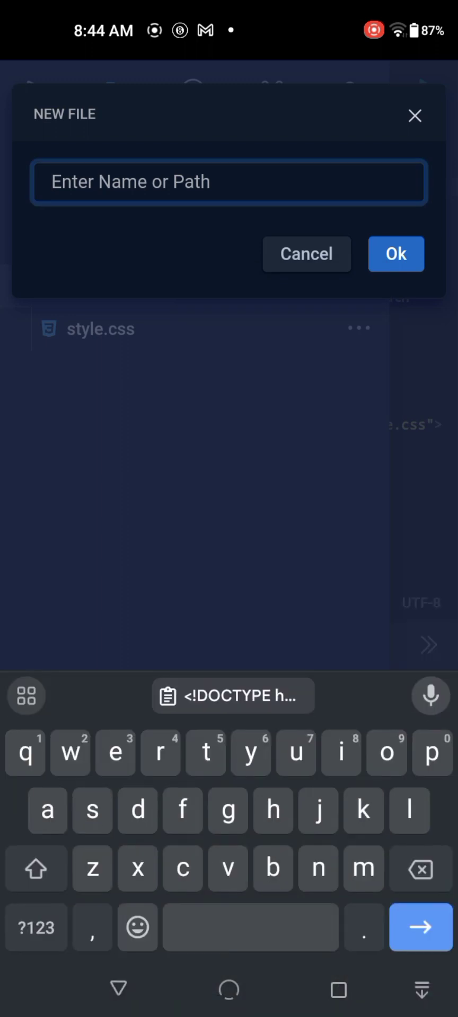
pyautogui.write('database')
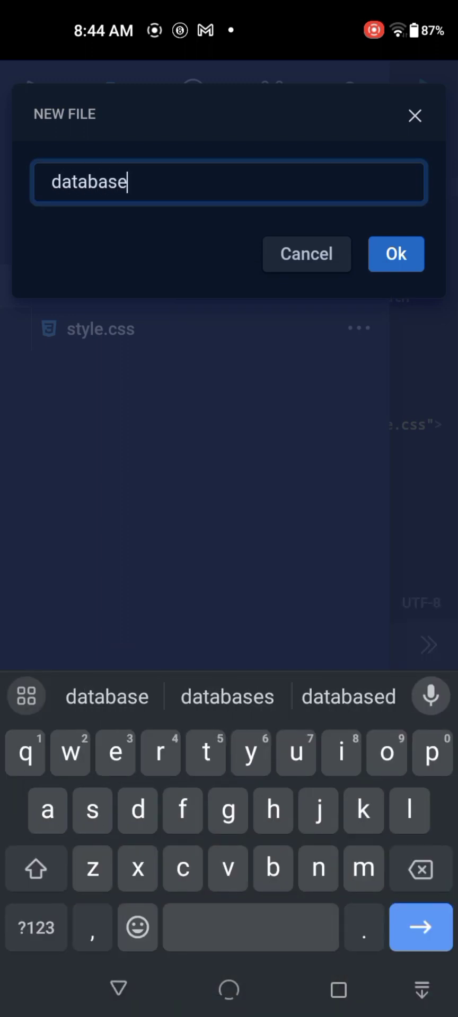
pyautogui.write('_con')
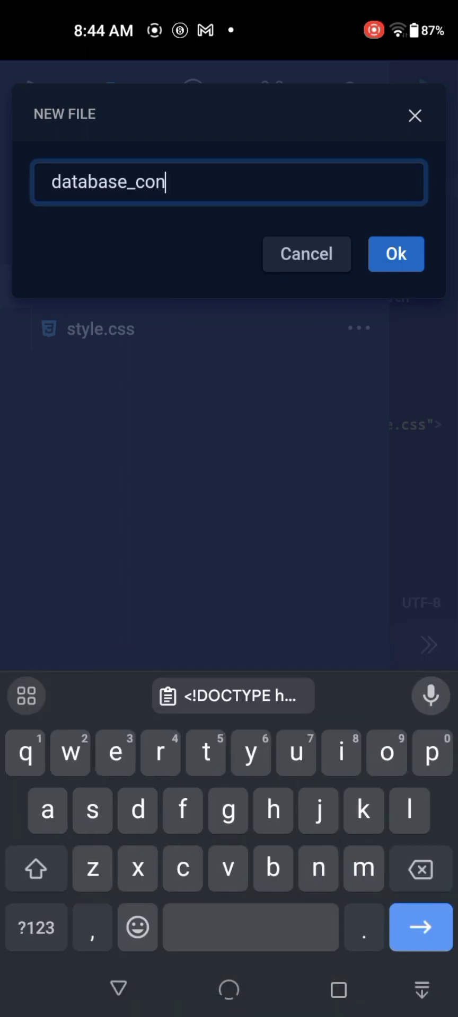
pyautogui.write('nect')
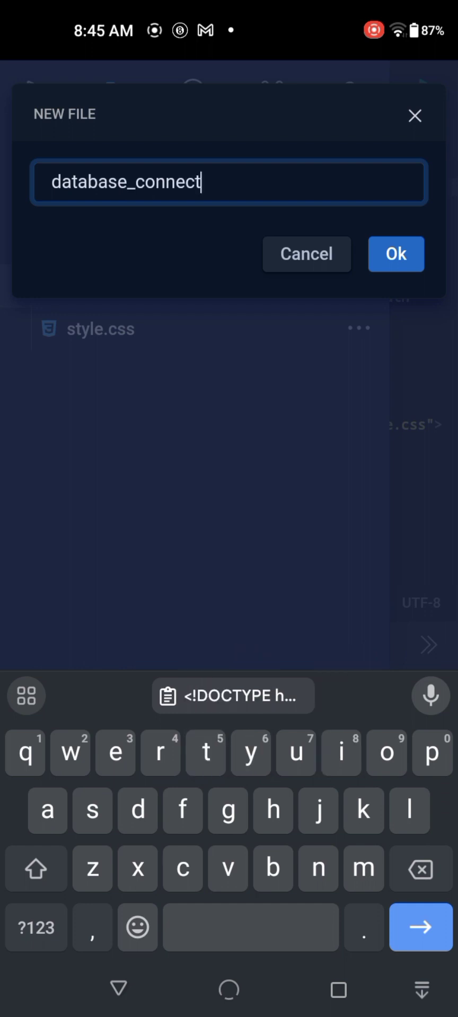
pyautogui.write('ion.php')
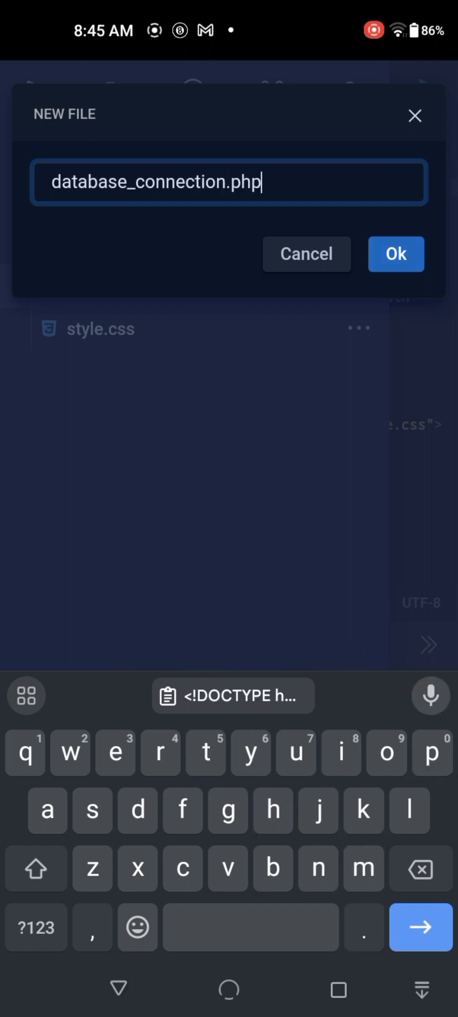
pyautogui.click(396, 254)
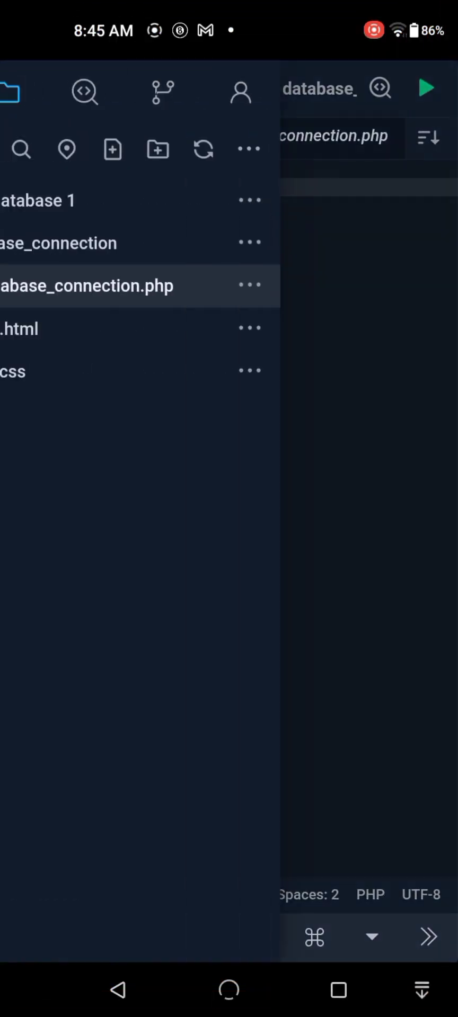
# Rename database_connection.php to database_config.php.
pyautogui.click(249, 286)
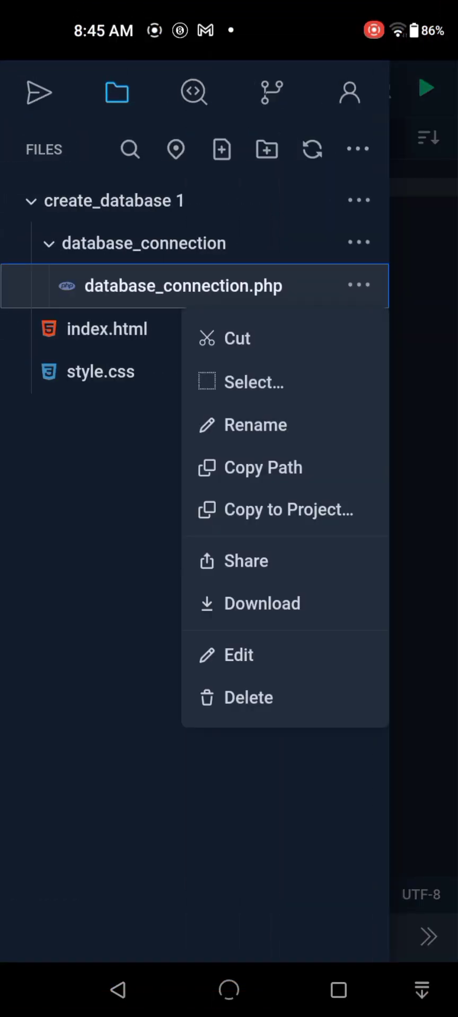
pyautogui.click(258, 424)
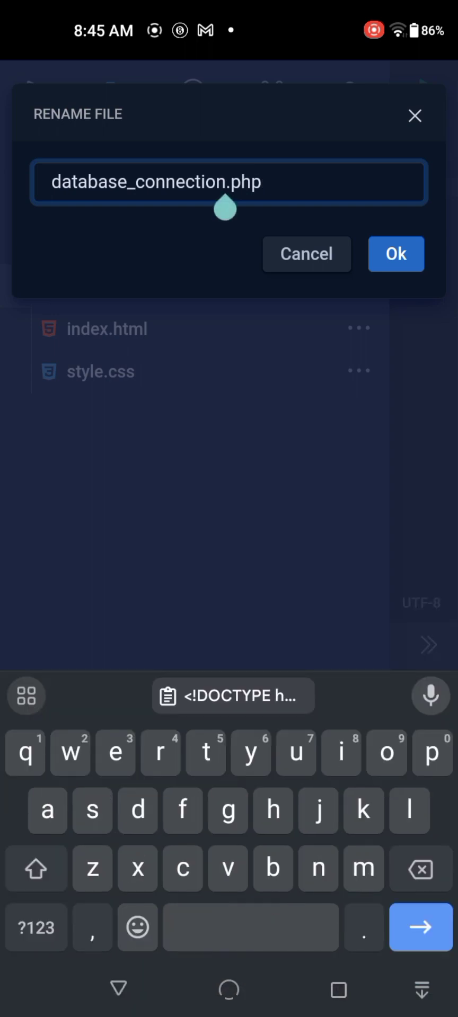
pyautogui.press('BackSpace')
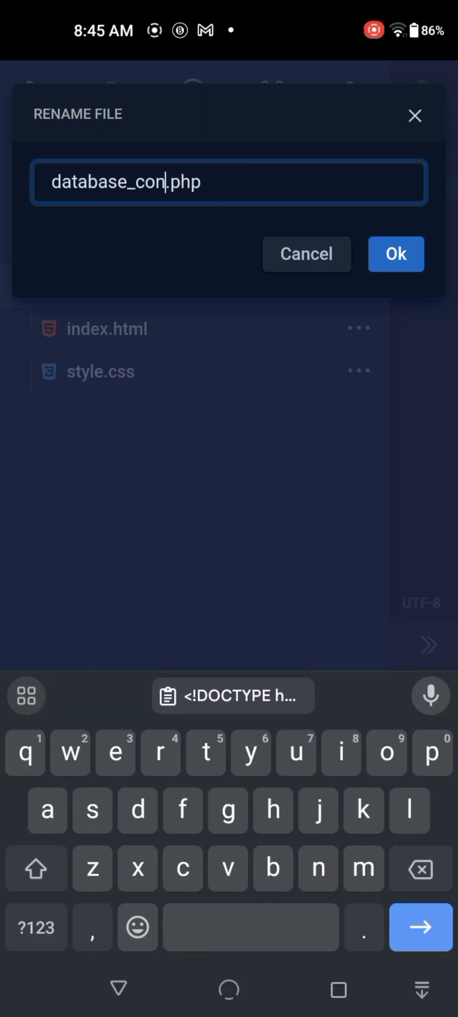
pyautogui.click(395, 254)
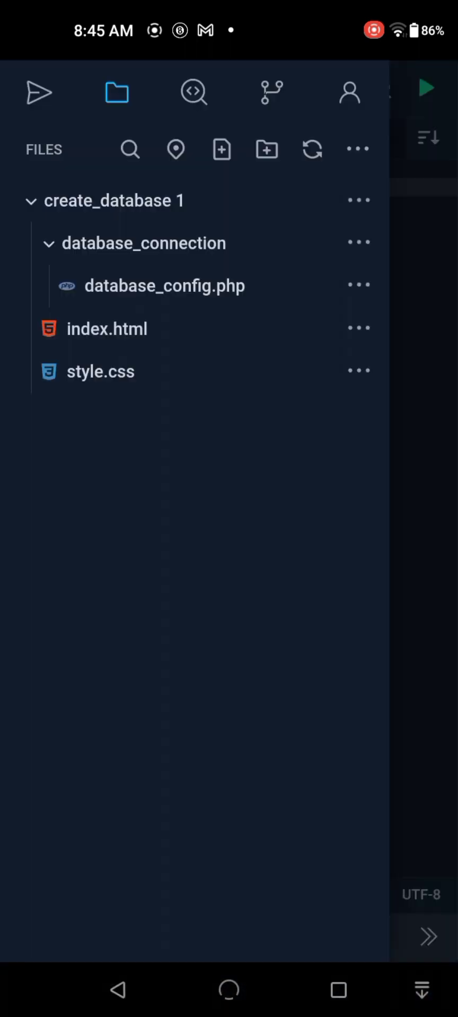
# Rename the database_connection folder to database_config.
pyautogui.click(357, 242)
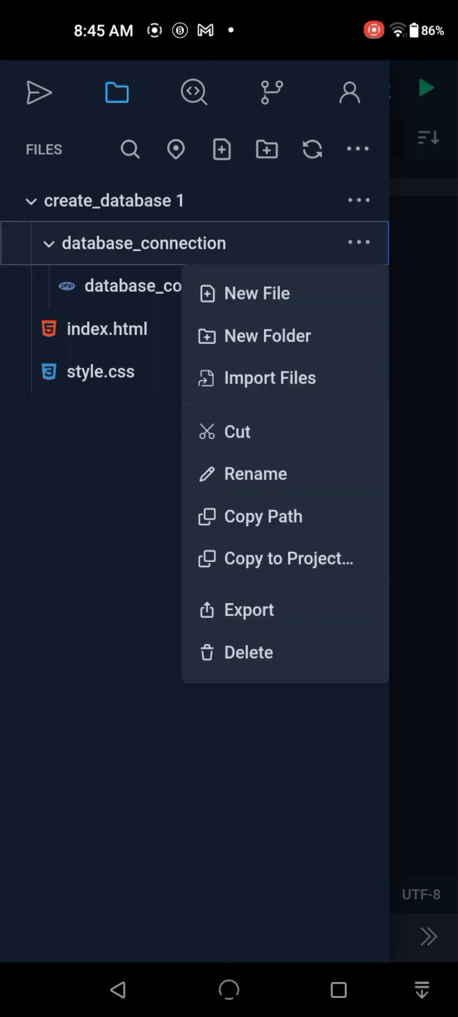
pyautogui.click(255, 474)
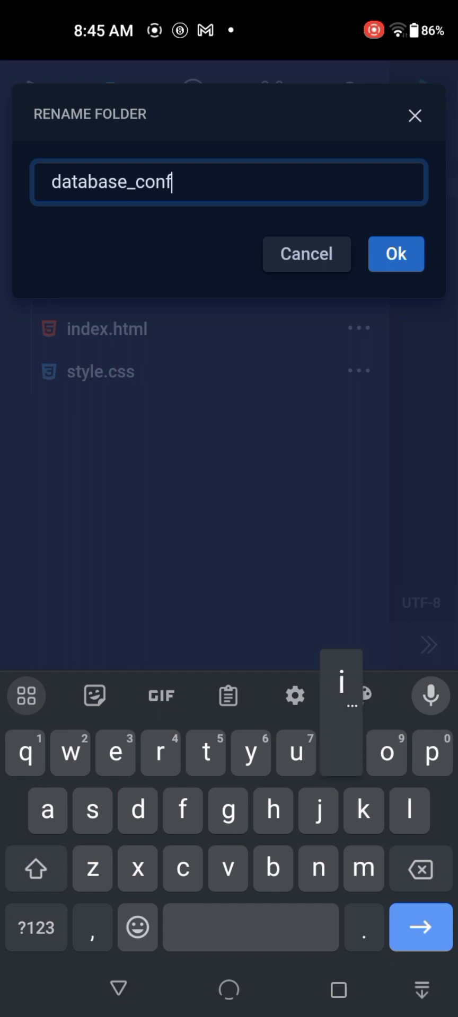
pyautogui.click(396, 254)
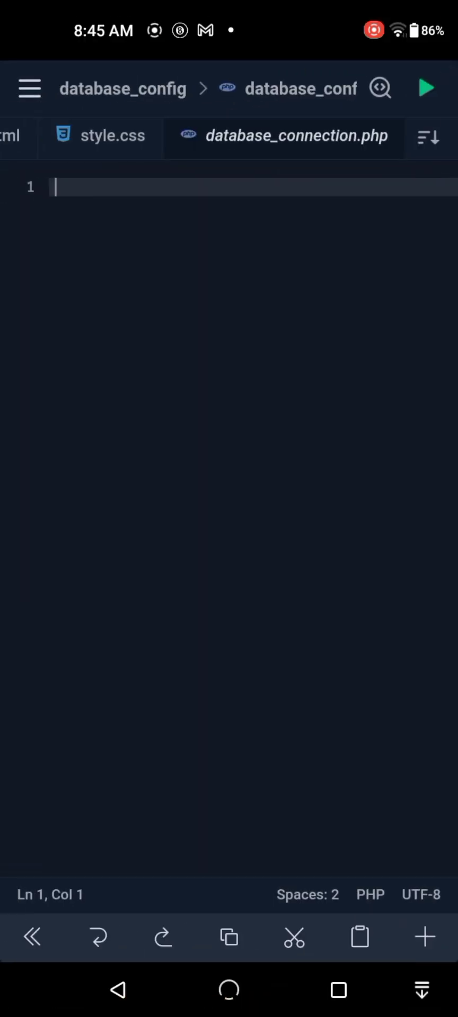
# Enter DB_HOST, DB_USER and DB_PASSWORD define() constants plus a $conn = mysqli_connect(...) line.
pyautogui.click(300, 136)
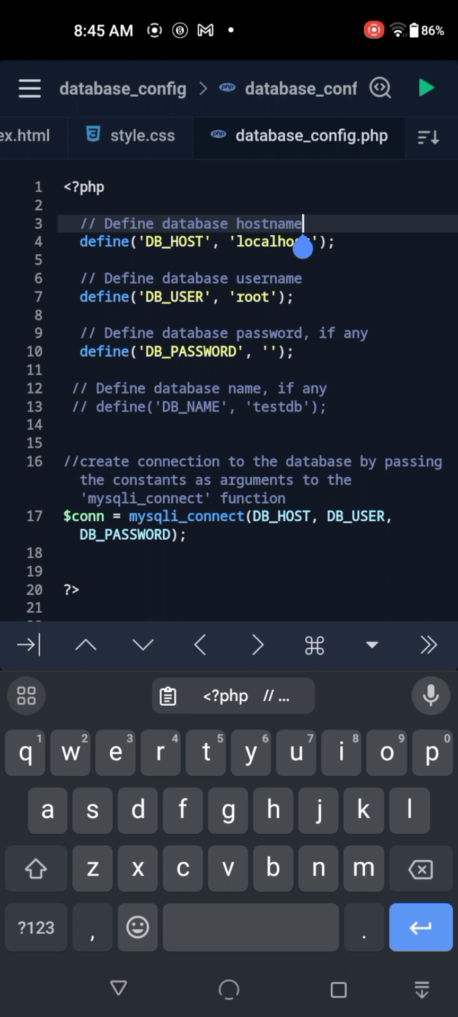
pyautogui.click(299, 279)
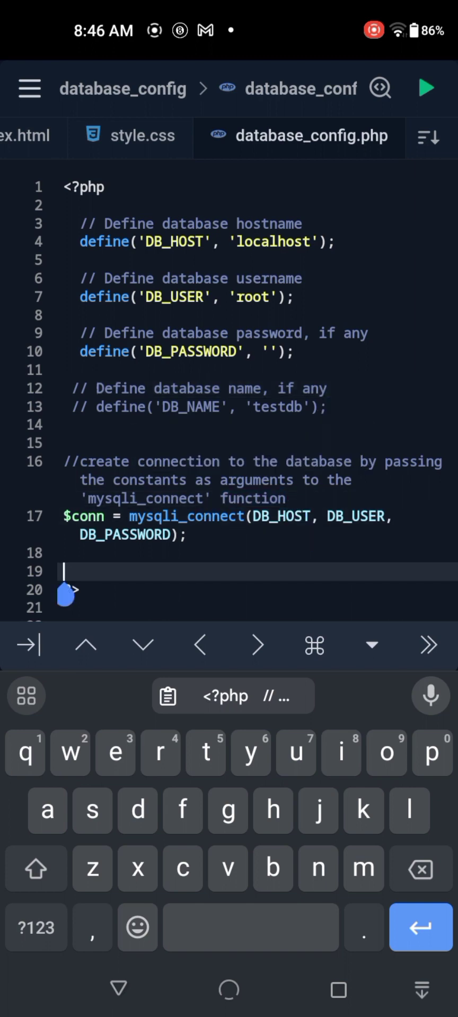
pyautogui.doubleClick(284, 517)
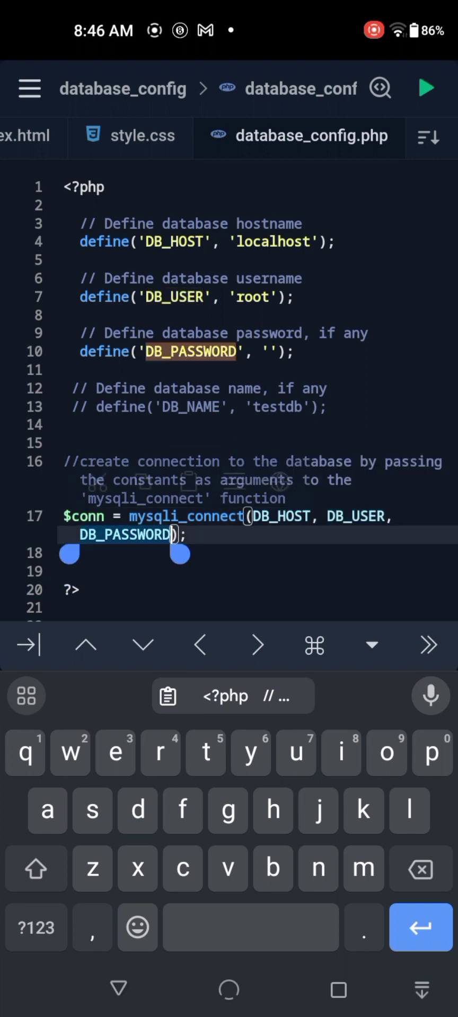
pyautogui.click(123, 535)
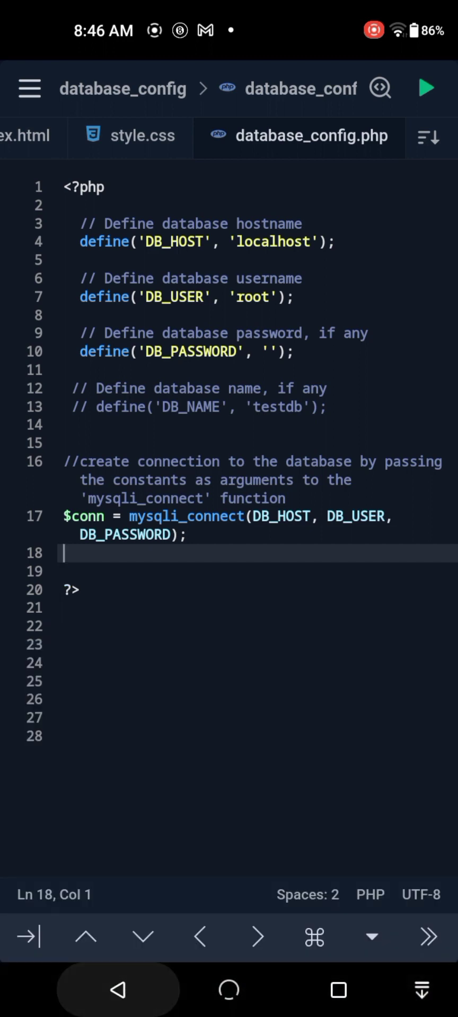
pyautogui.click(29, 89)
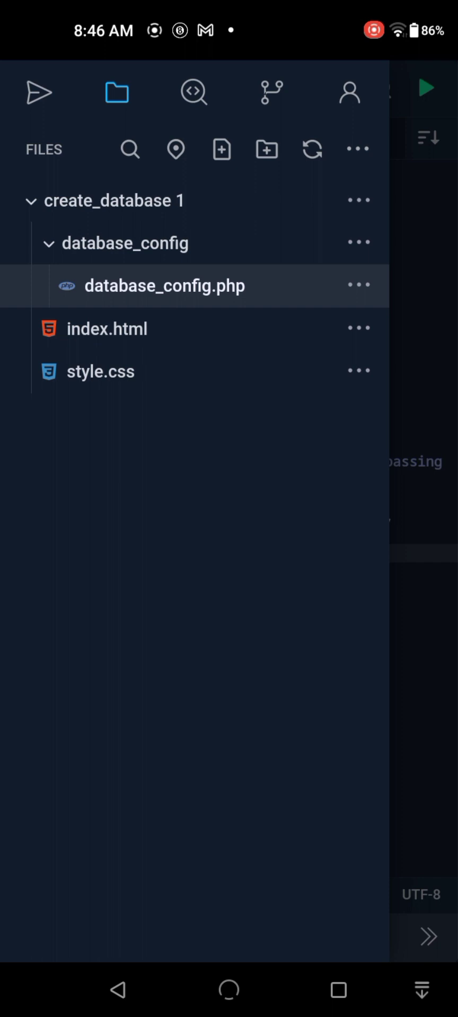
# Reopen index.html and place an empty <?php ?> block above its doctype.
pyautogui.click(163, 286)
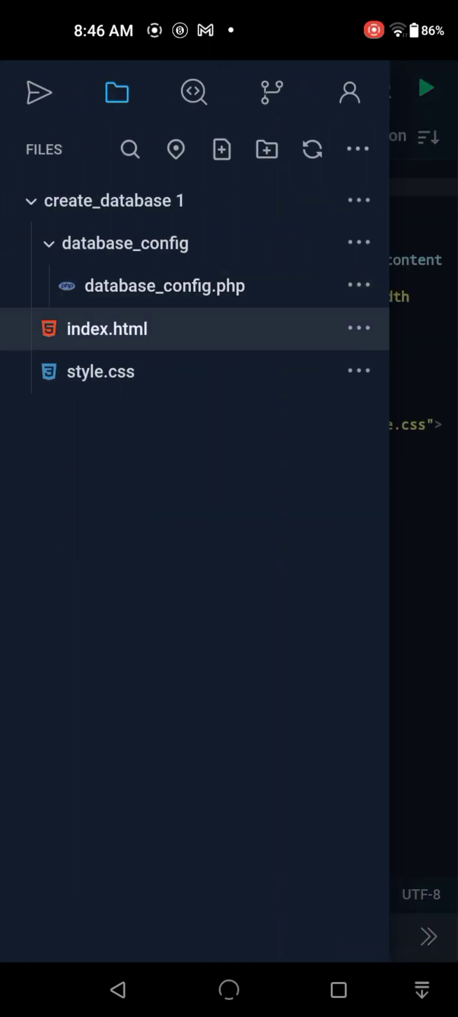
pyautogui.click(108, 329)
pyautogui.write('<?php')
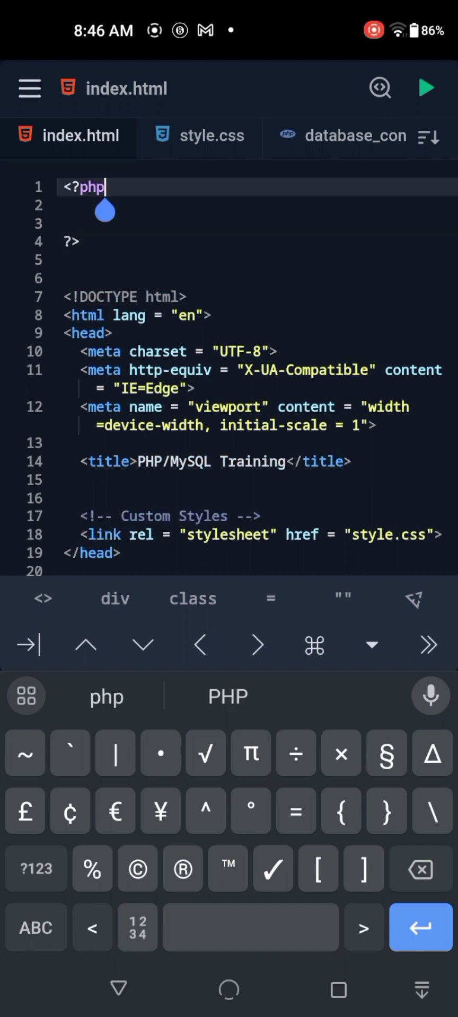
# Write include "database_config/database_config.php"; on line 3 inside the PHP block.
pyautogui.write('inc')
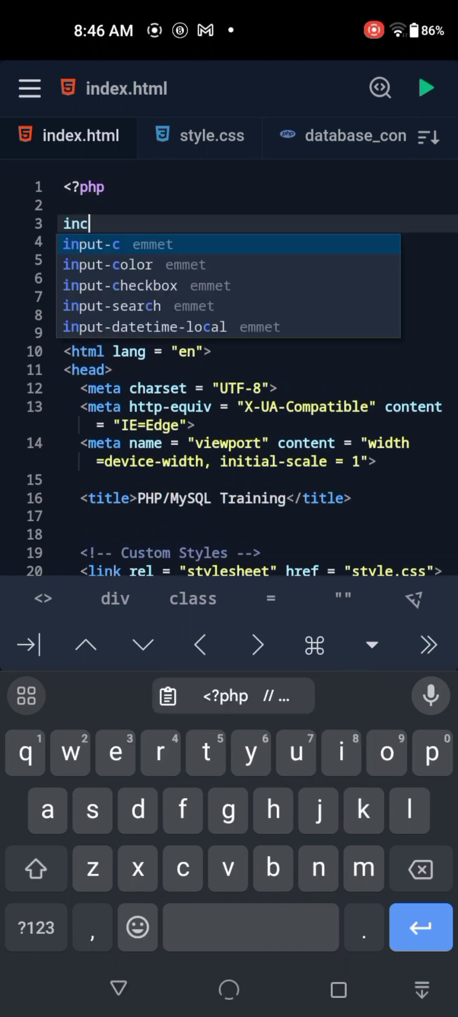
pyautogui.write('luf')
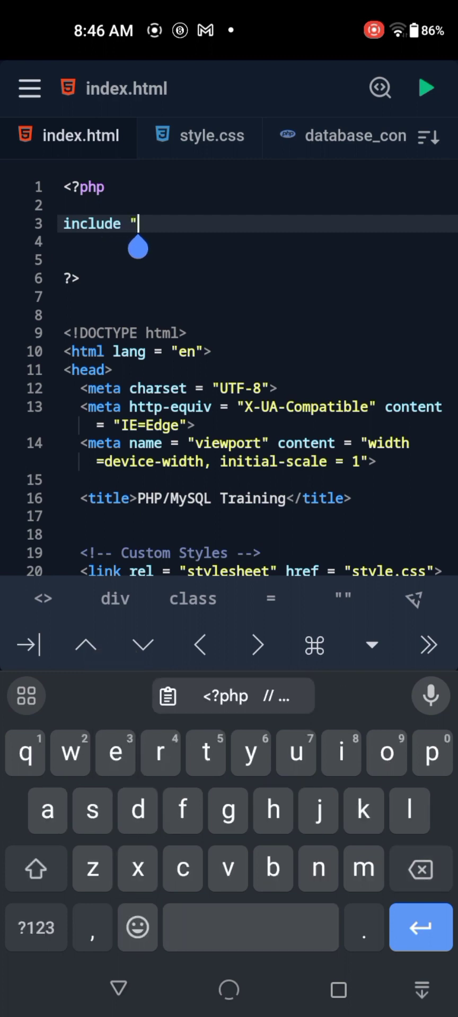
pyautogui.write('database_"')
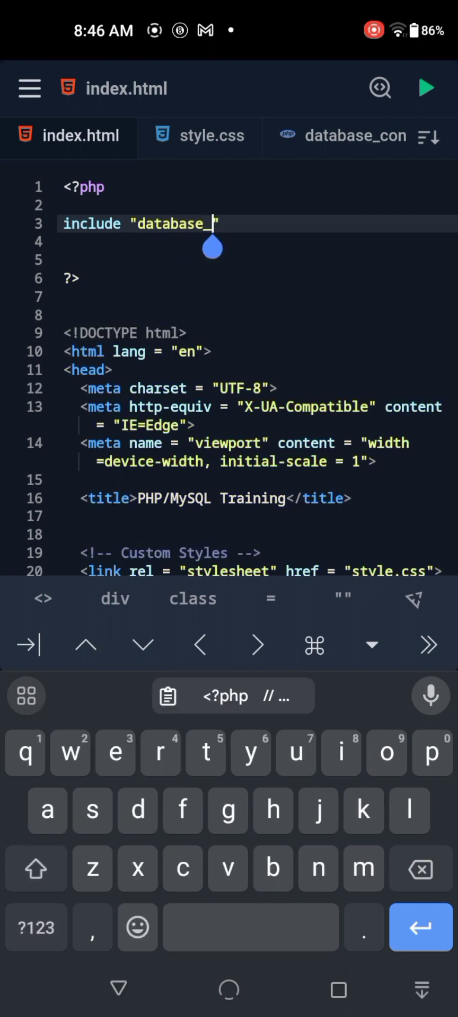
pyautogui.write('confi')
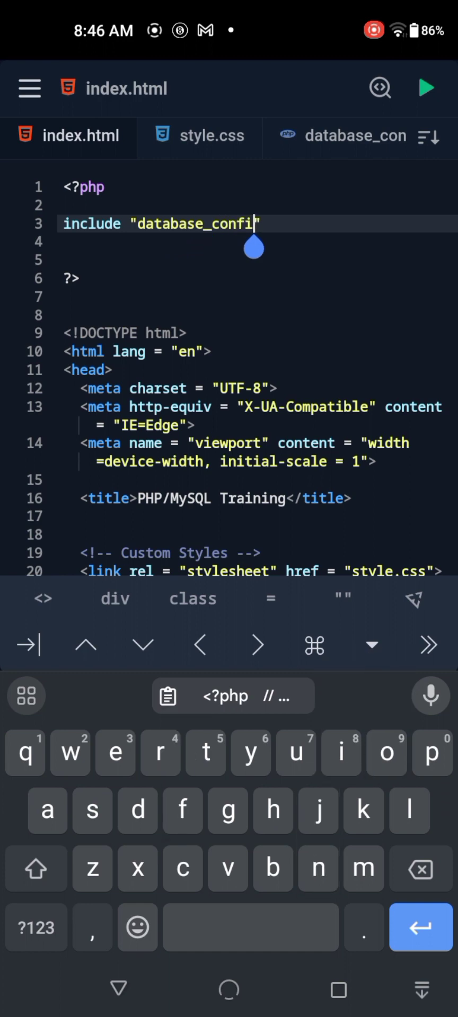
pyautogui.write('g_')
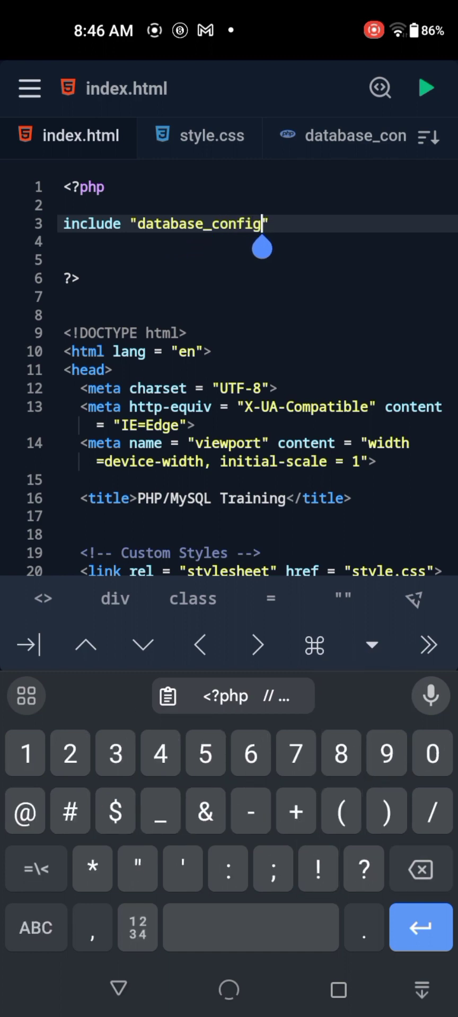
pyautogui.write('/')
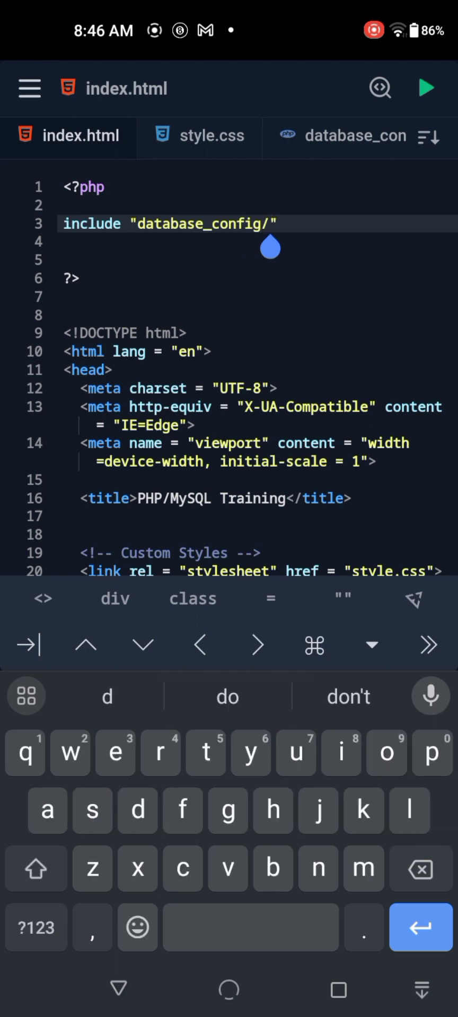
pyautogui.write('database')
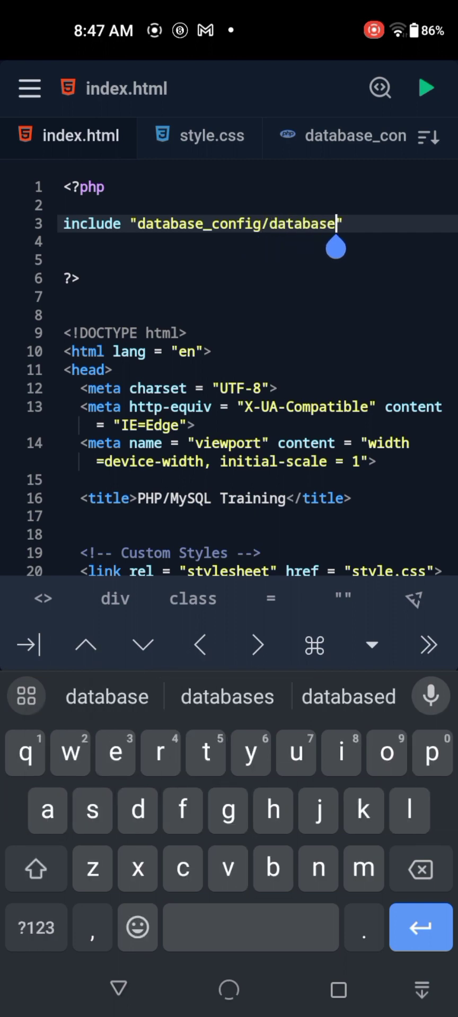
pyautogui.write('_')
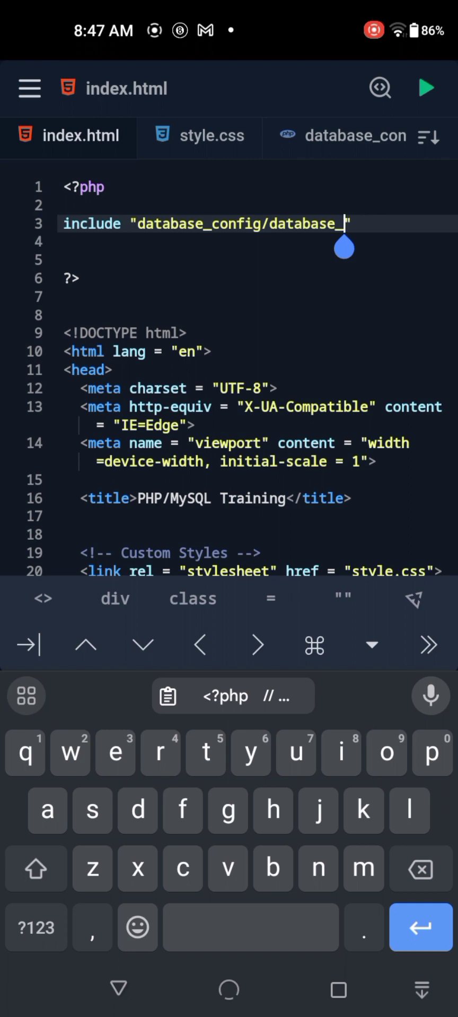
pyautogui.write('config')
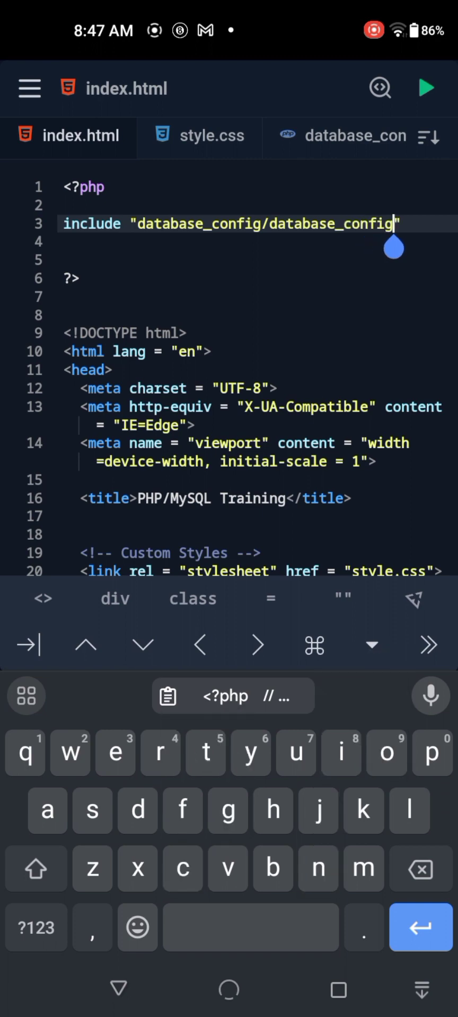
pyautogui.write('.php')
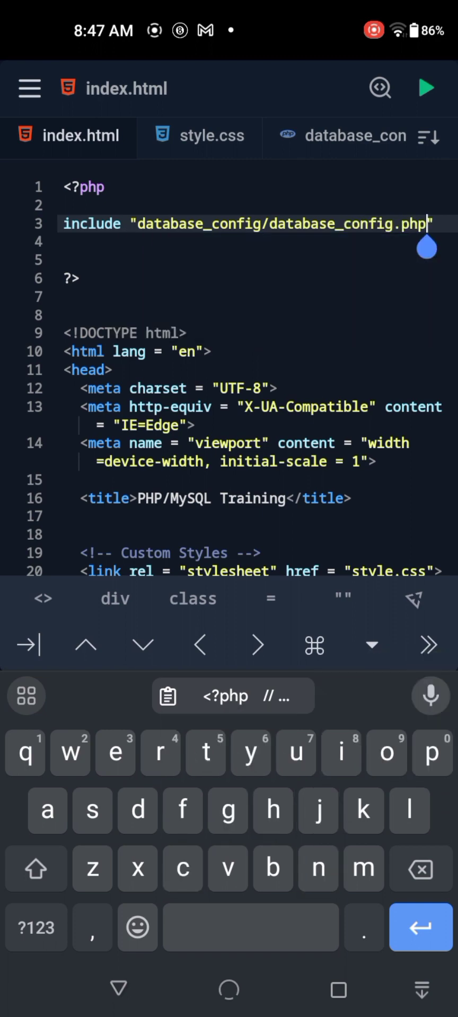
pyautogui.write(';')
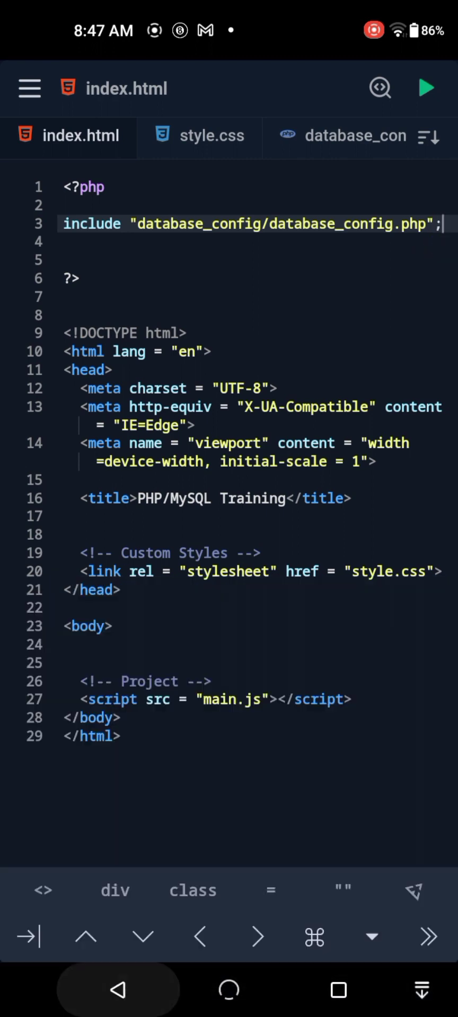
pyautogui.click(97, 187)
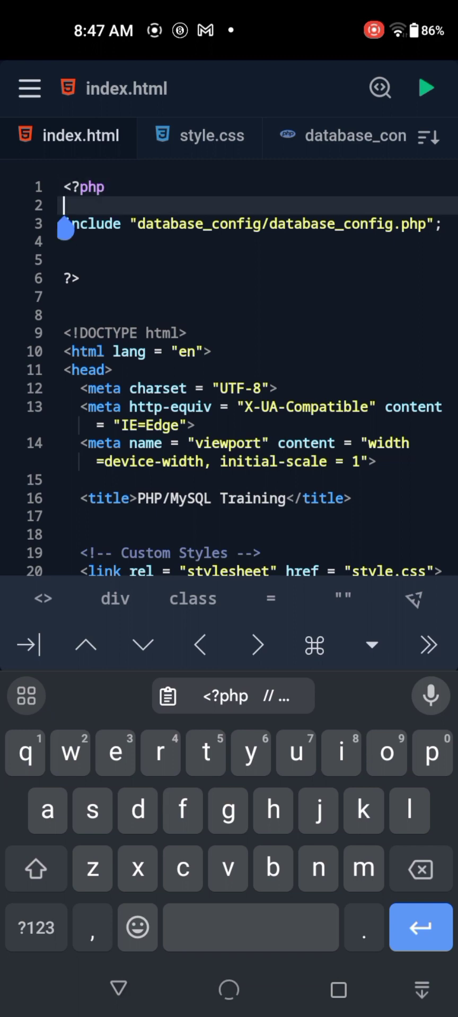
# Add the block comment /* import database connection */ above the include line.
pyautogui.write('//')
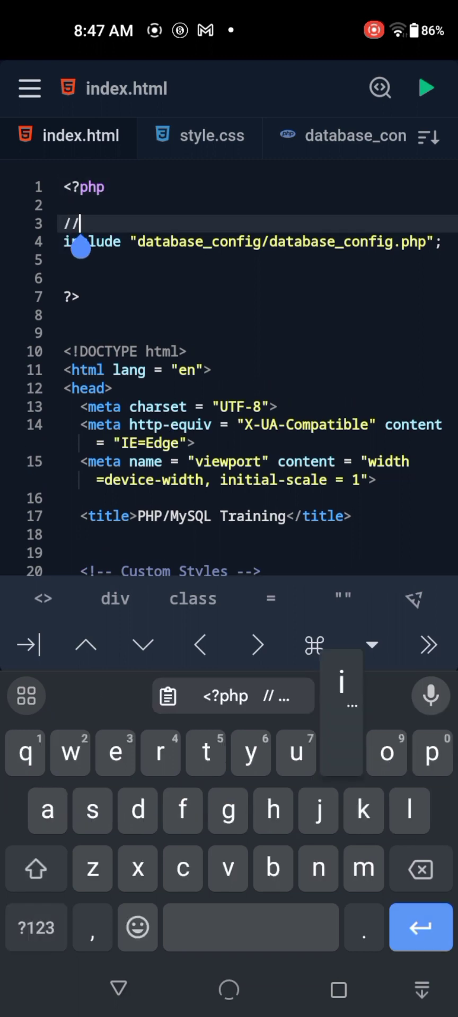
pyautogui.write('import')
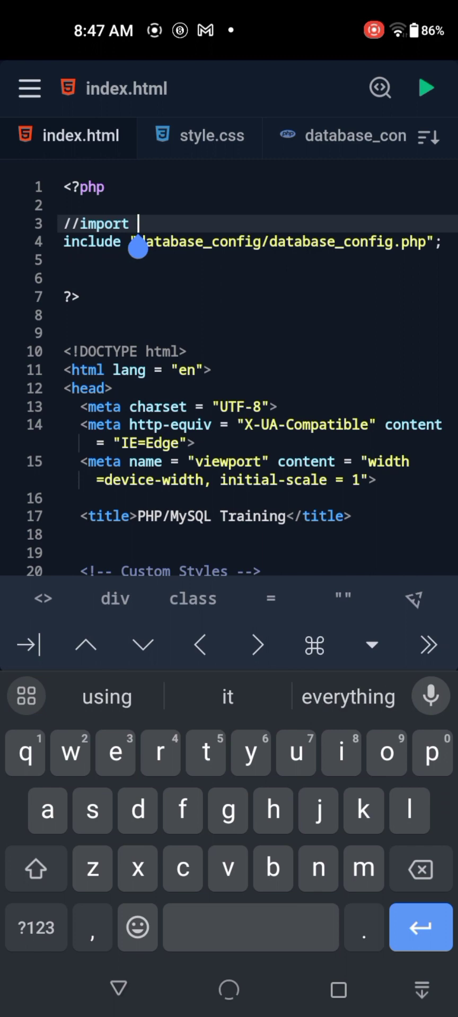
pyautogui.write('d')
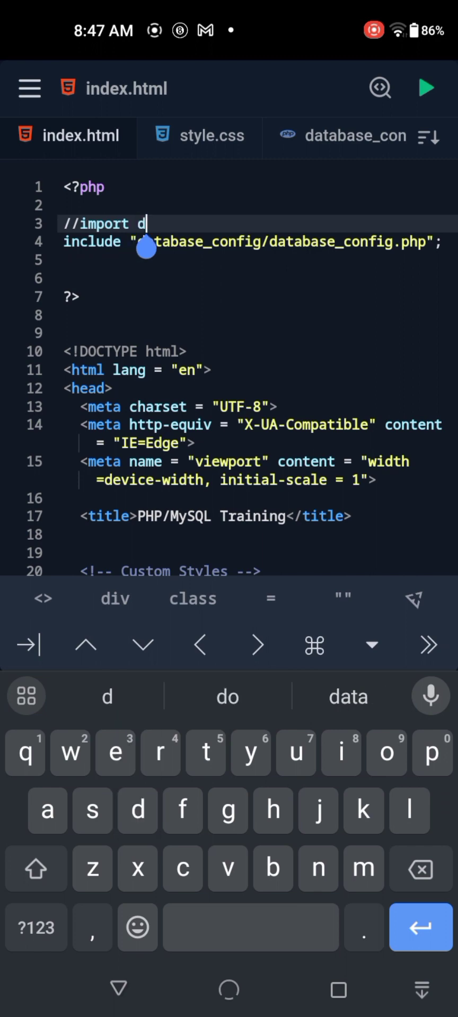
pyautogui.write('atabase')
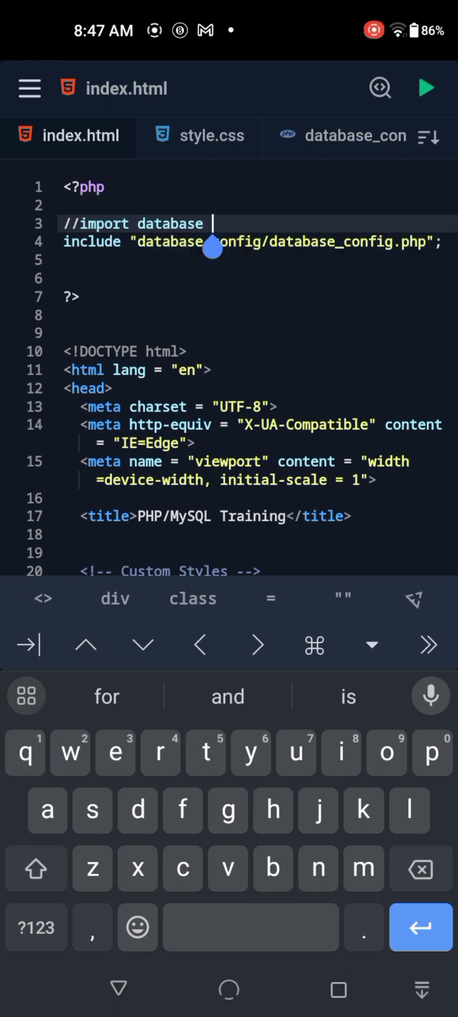
pyautogui.write('connection')
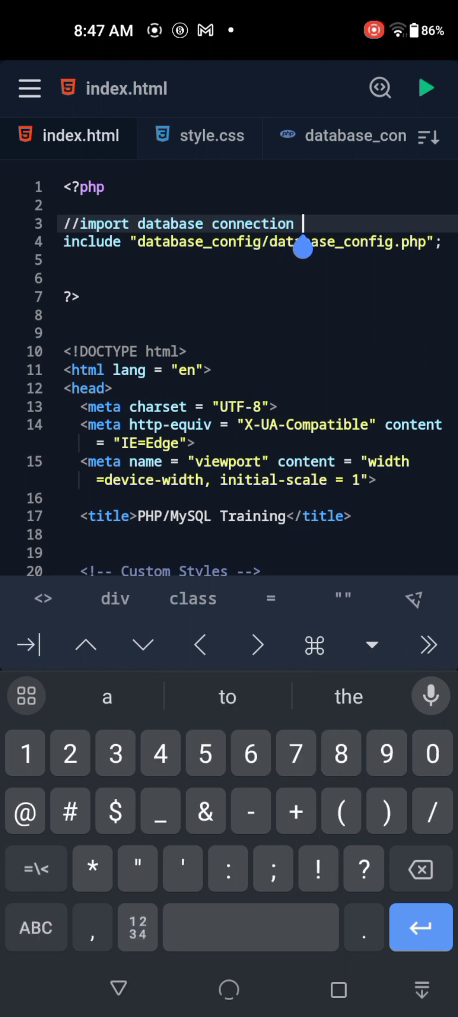
pyautogui.write('*/')
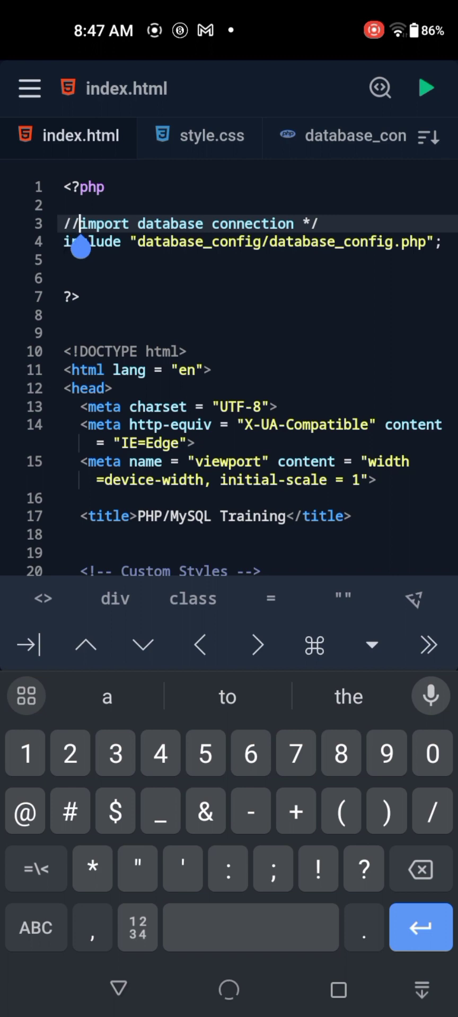
pyautogui.write('*')
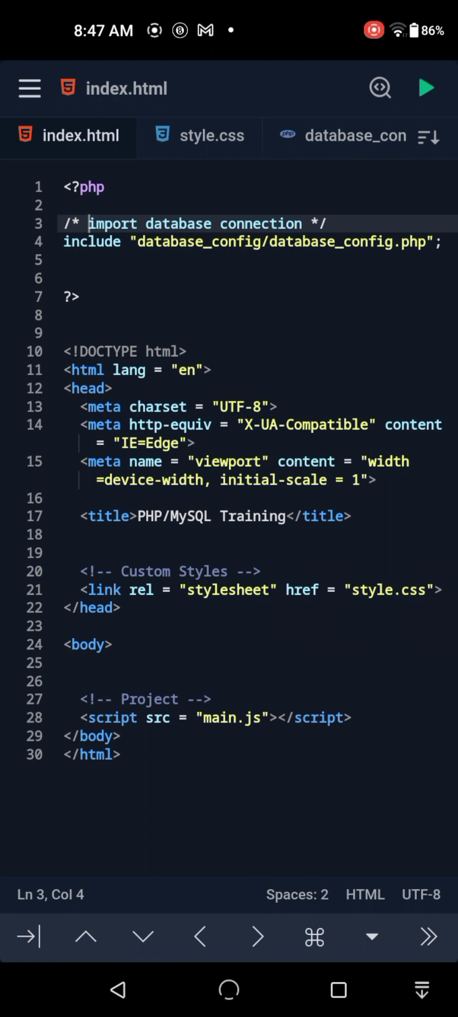
pyautogui.click(104, 187)
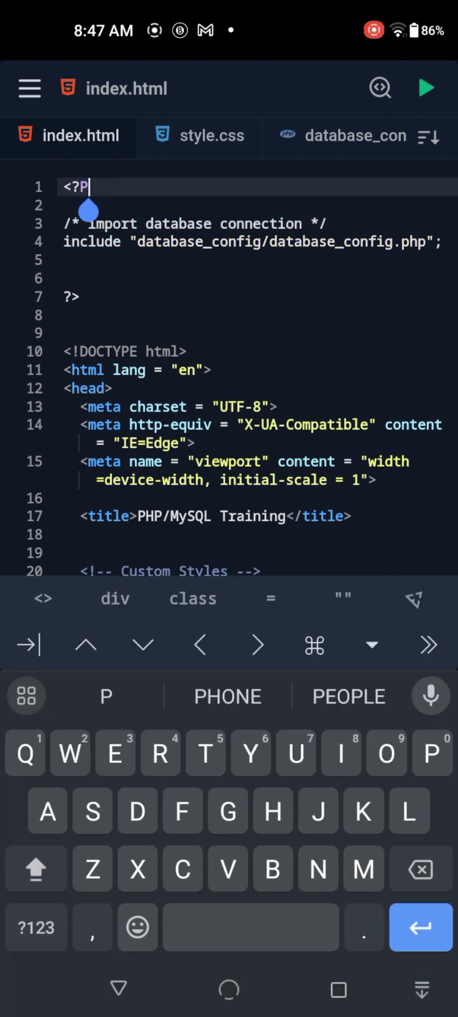
# Change the opening tag to <?PHP and start renaming index.html.
pyautogui.write('HP')
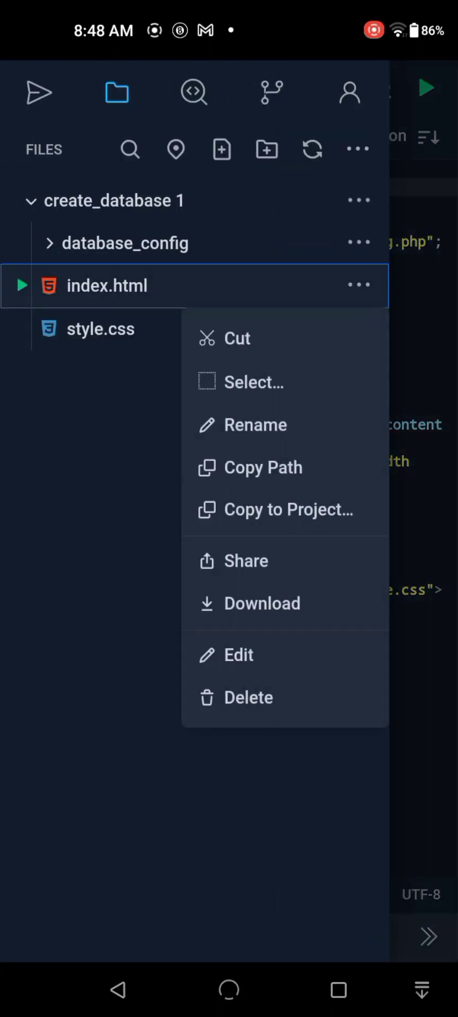
pyautogui.click(258, 424)
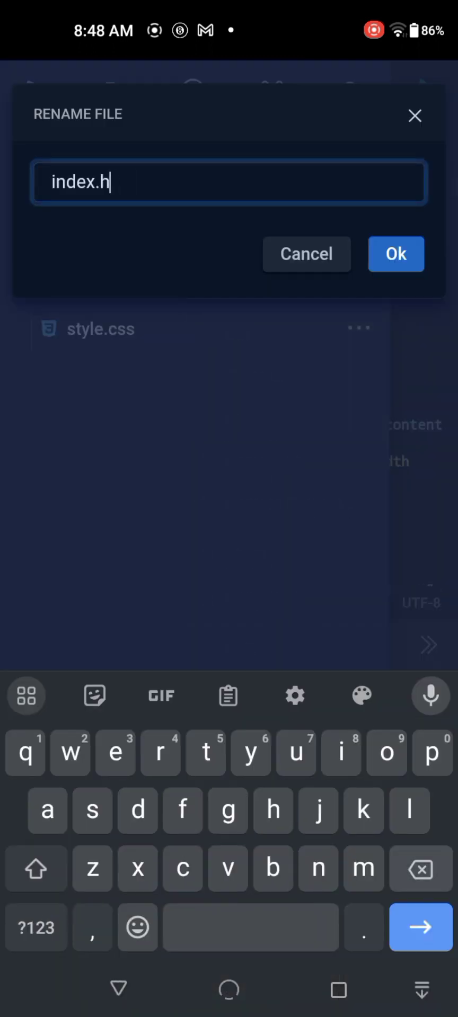